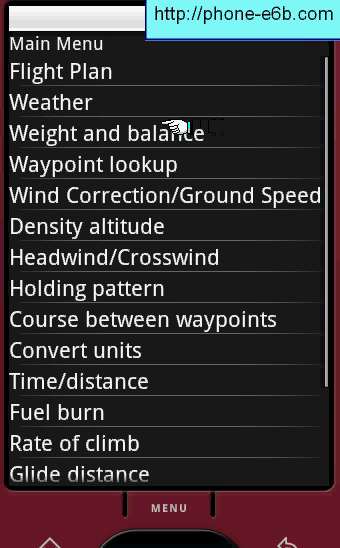
# Step: Start the weight and balance calculator and enter a Pilot item at 180 lb, arm 37
pyautogui.click(103, 133)
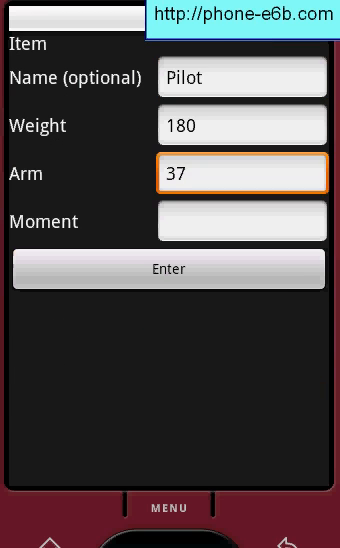
# Step: Add the Pilot item and a Fuel weight so totals read 2020.0 at C.G. 39.05, moment 78880.0
pyautogui.click(169, 269)
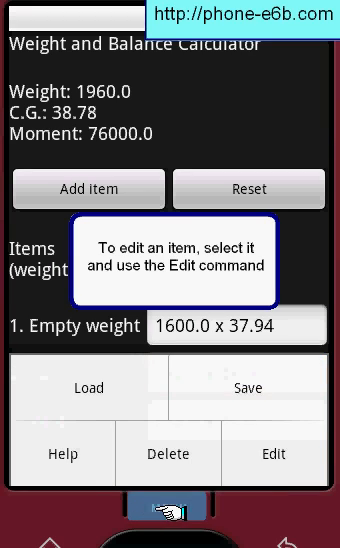
pyautogui.click(88, 189)
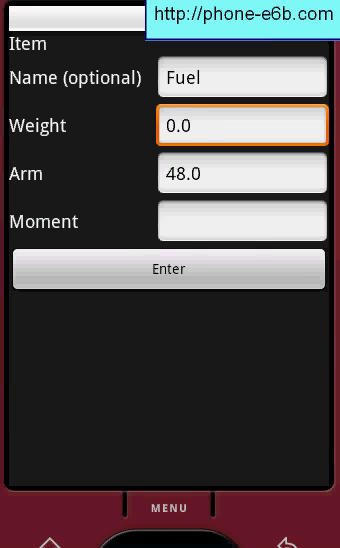
pyautogui.click(170, 269)
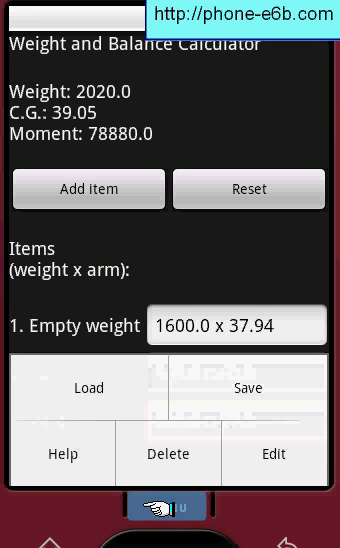
pyautogui.click(88, 189)
pyautogui.write('37')
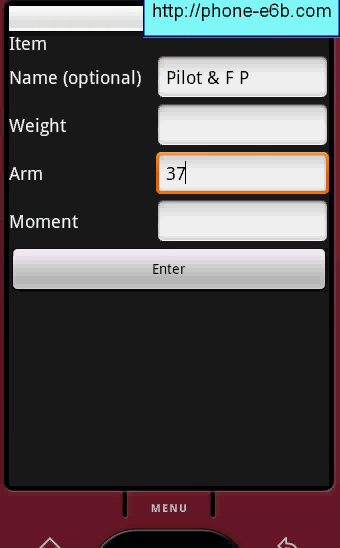
# Step: Add the 'Pilot & F P' item at arm 37.0 with no weight, leaving totals blank
pyautogui.click(169, 269)
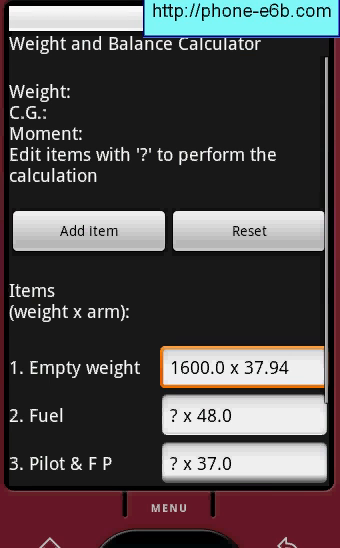
pyautogui.click(170, 507)
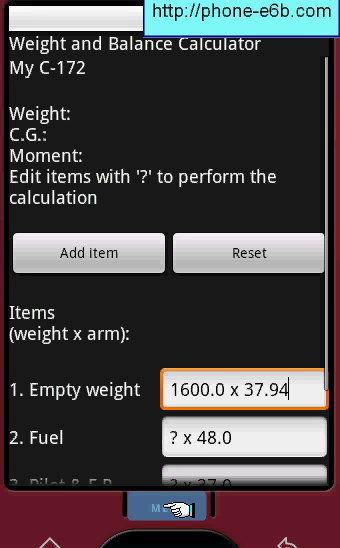
# Step: Fill the missing weights with Next: Fuel 200, Pilot & F P 180, Rear Passenger 0, reaching Baggage 50
pyautogui.click(170, 507)
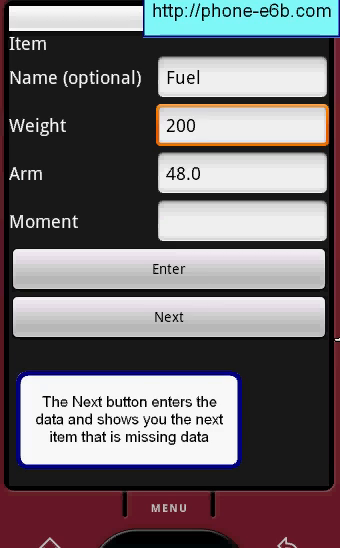
pyautogui.click(170, 317)
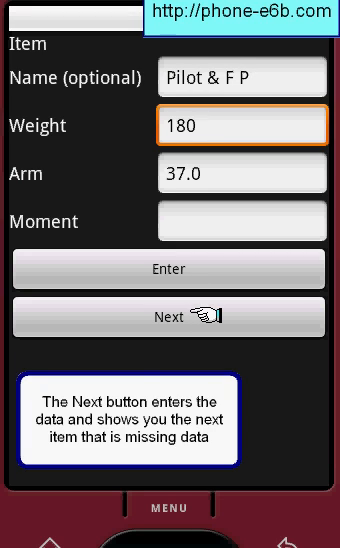
pyautogui.click(169, 316)
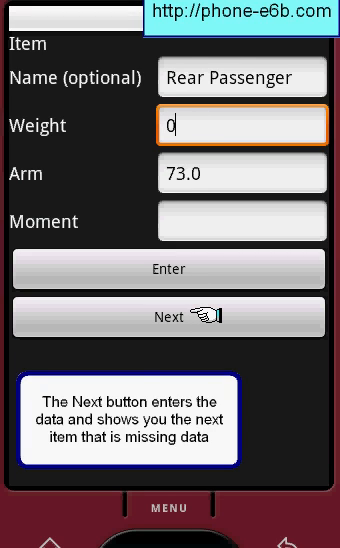
pyautogui.click(169, 317)
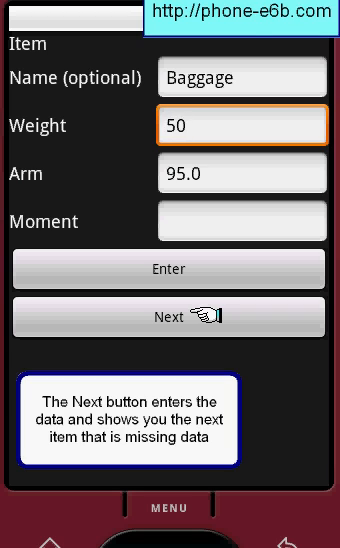